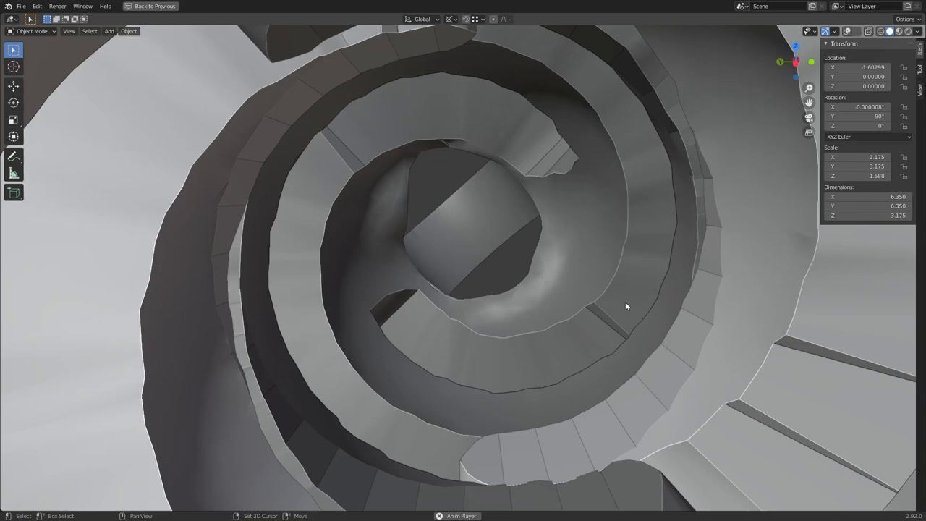
# - Orbit inside the spiral bands and around the curved band piece to inspect them
pyautogui.moveTo(627, 306); pyautogui.dragTo(636, 308)
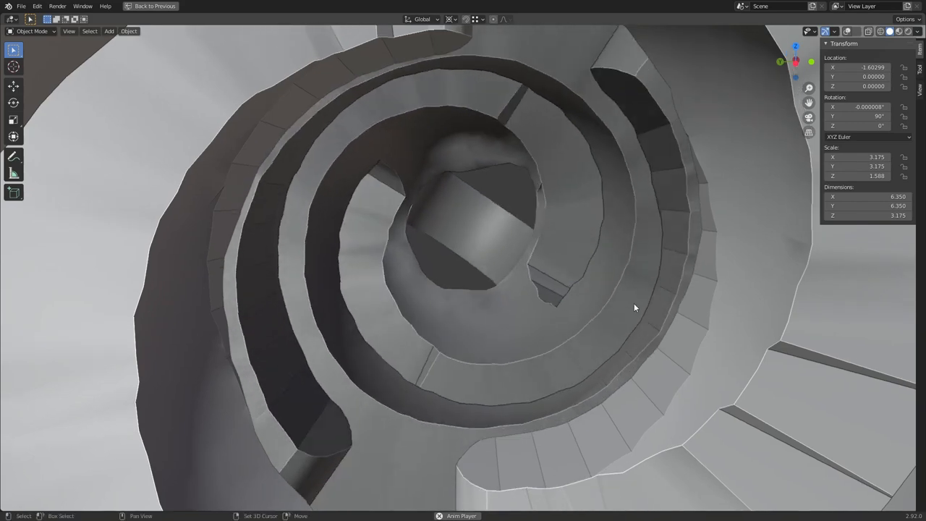
pyautogui.moveTo(635, 307); pyautogui.dragTo(694, 373)
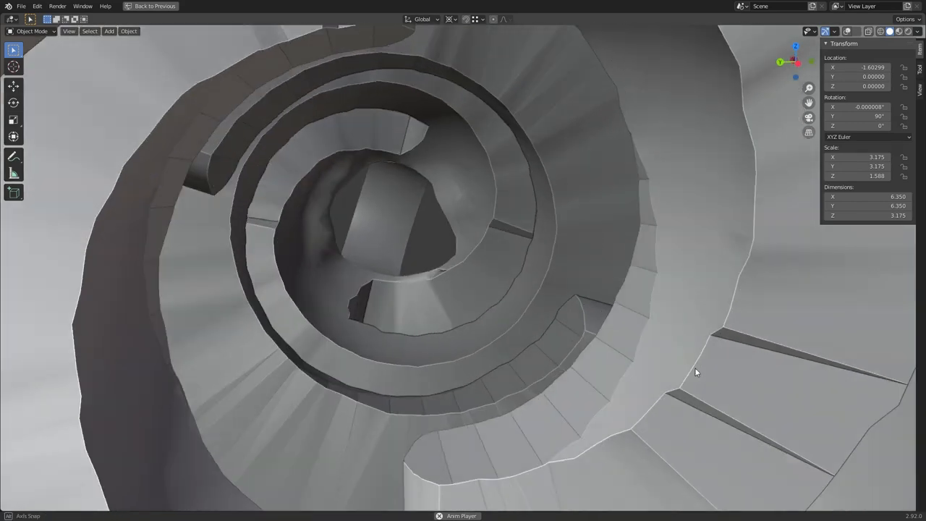
pyautogui.moveTo(695, 374); pyautogui.dragTo(627, 367)
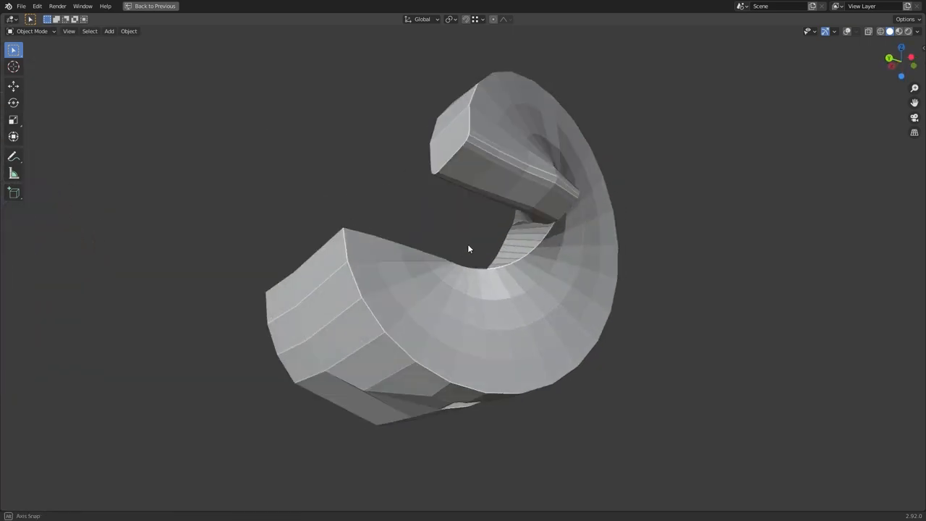
pyautogui.moveTo(469, 249); pyautogui.dragTo(505, 327)
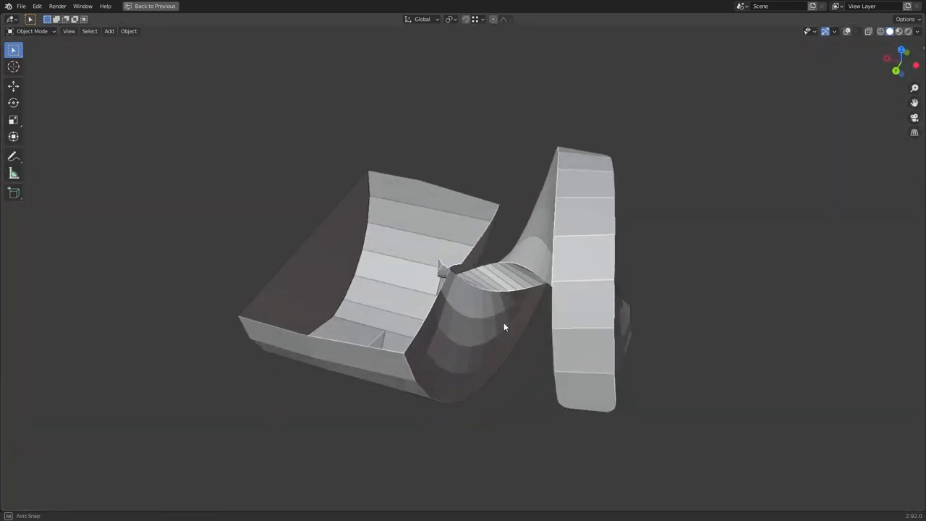
pyautogui.moveTo(506, 325); pyautogui.dragTo(660, 346)
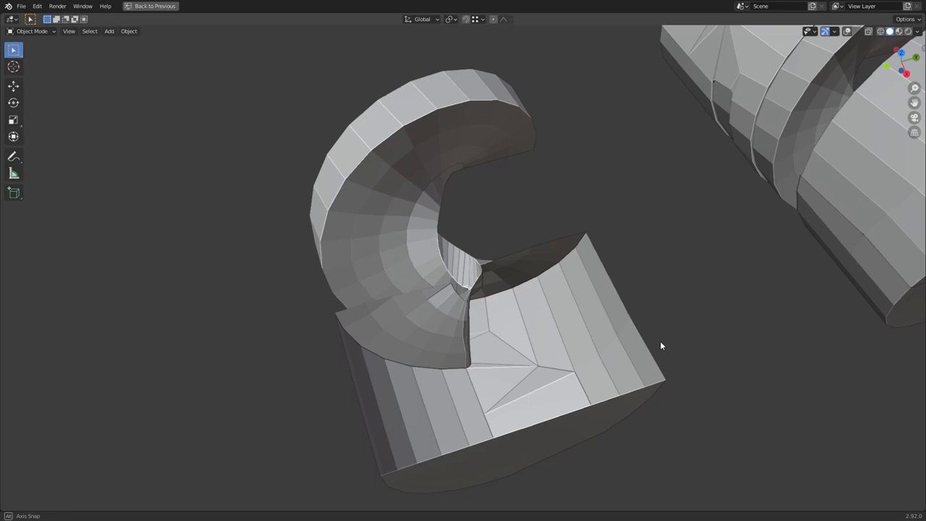
pyautogui.moveTo(658, 346); pyautogui.dragTo(524, 278)
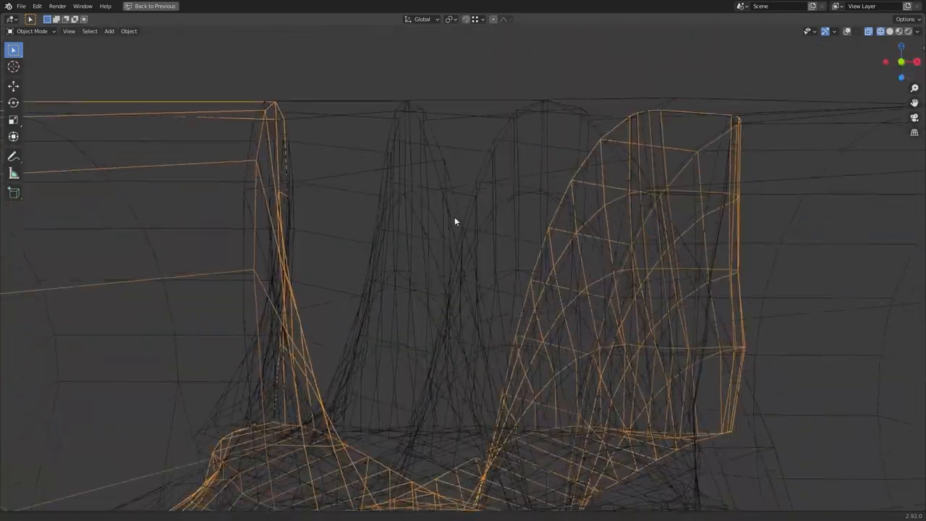
# - Toggle the selected band mesh into and out of Edit Mode to check its geometry
pyautogui.press('Tab')
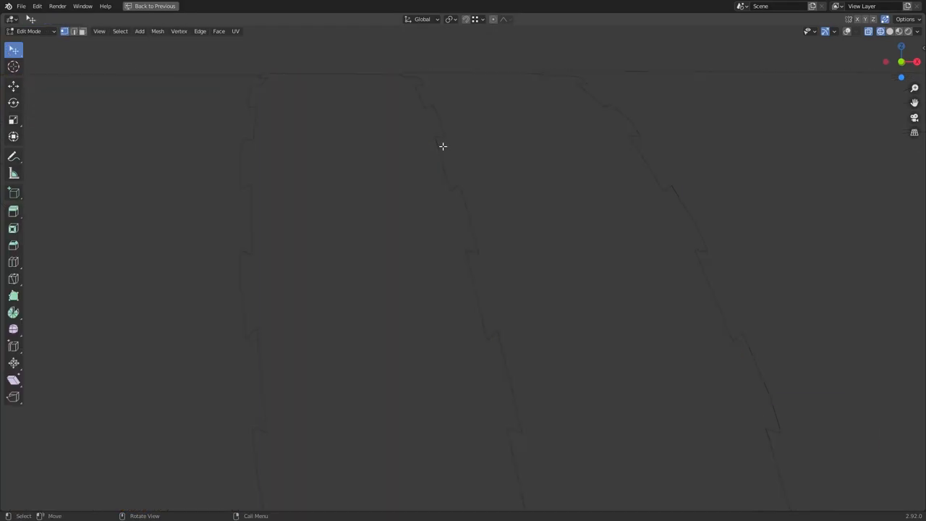
pyautogui.press('Tab')
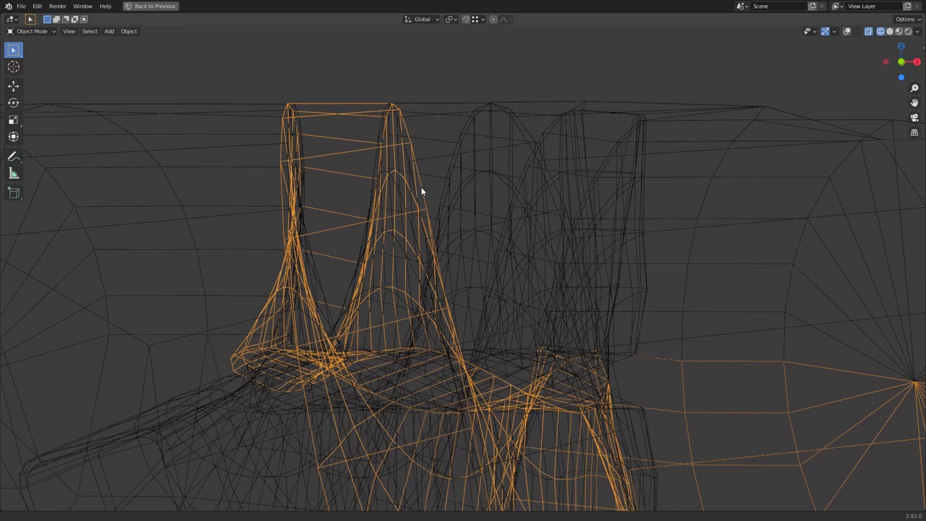
pyautogui.press('Tab')
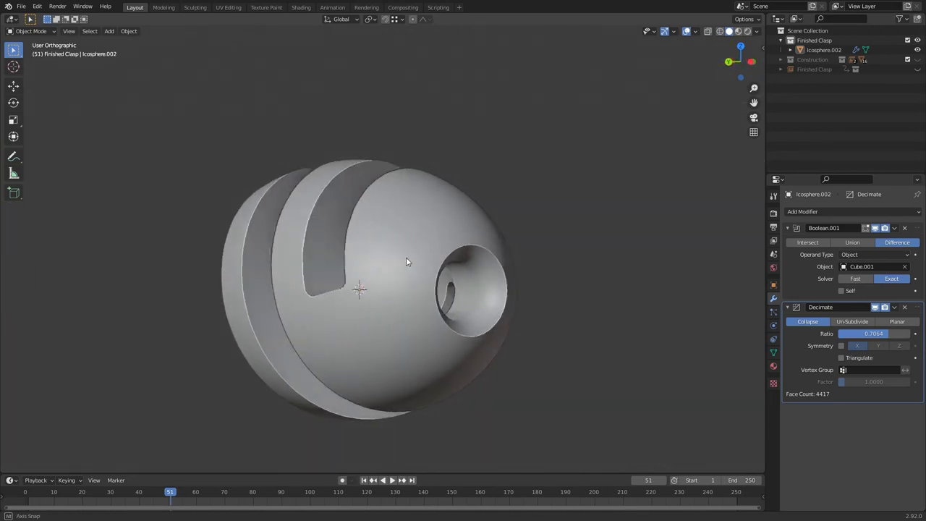
# - Orbit the finished clasp end-on and from the side to inspect the interlocking bands and hole
pyautogui.moveTo(408, 261); pyautogui.dragTo(456, 278)
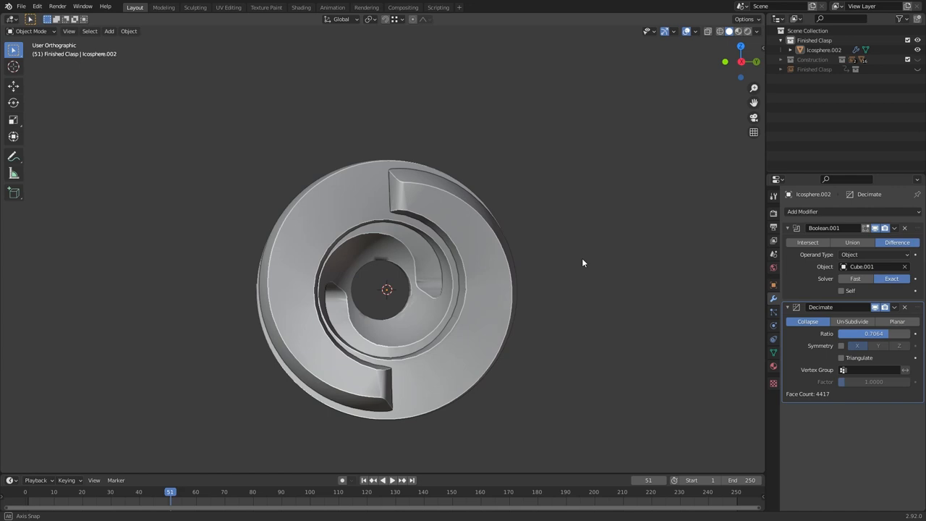
pyautogui.moveTo(583, 264); pyautogui.dragTo(512, 272)
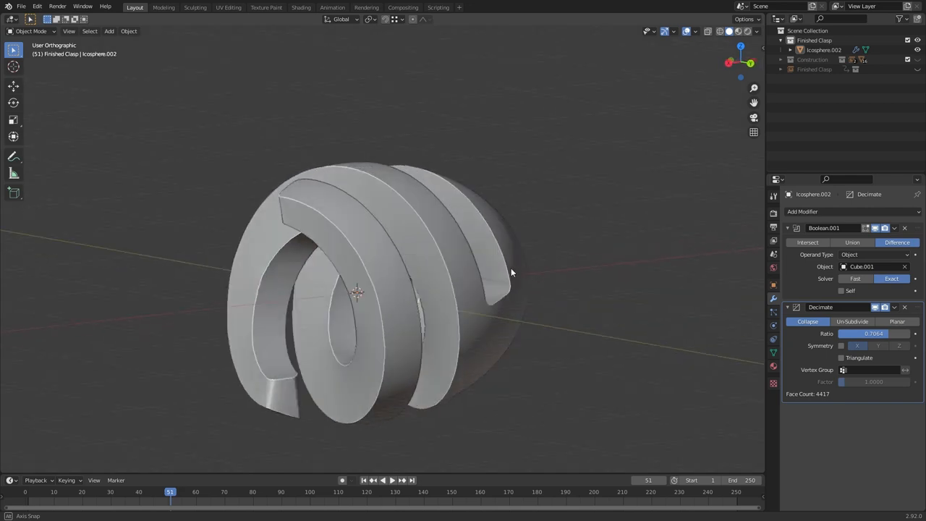
pyautogui.moveTo(509, 272); pyautogui.dragTo(428, 290)
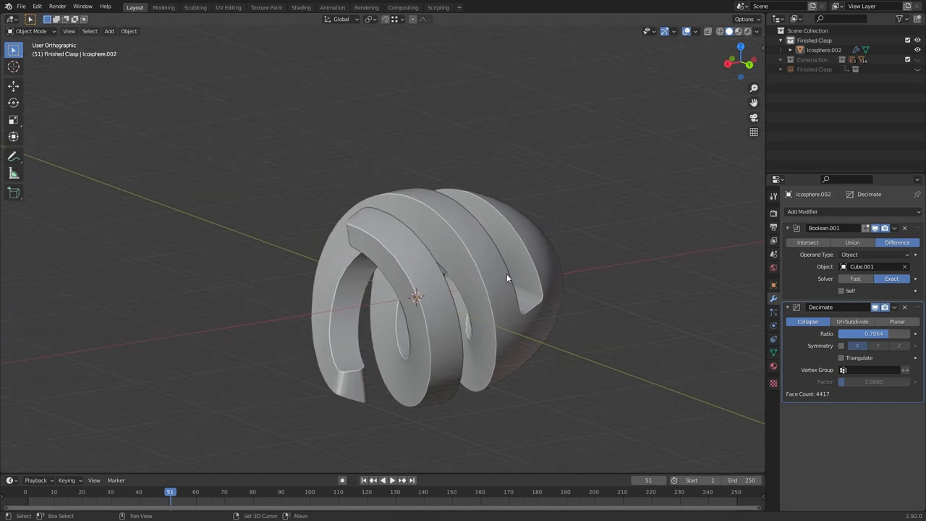
pyautogui.moveTo(507, 278); pyautogui.dragTo(489, 278)
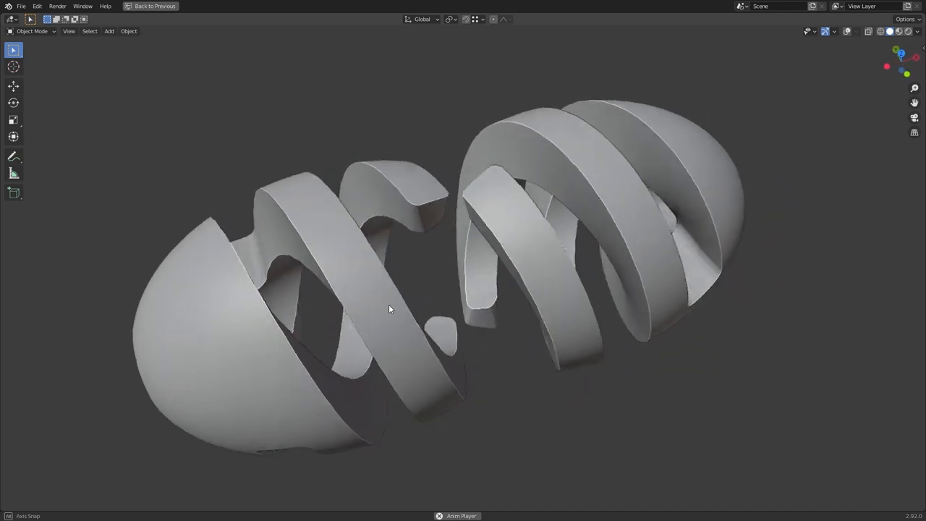
pyautogui.moveTo(389, 310); pyautogui.dragTo(376, 288)
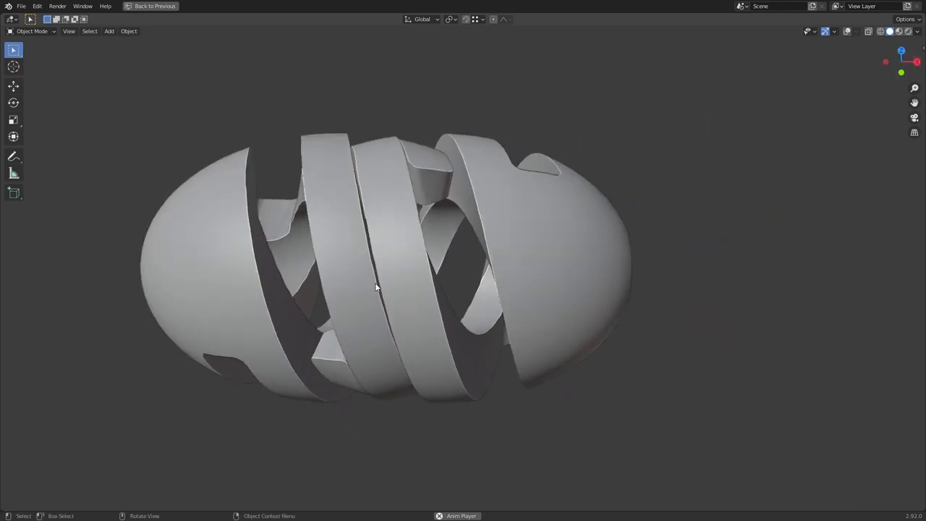